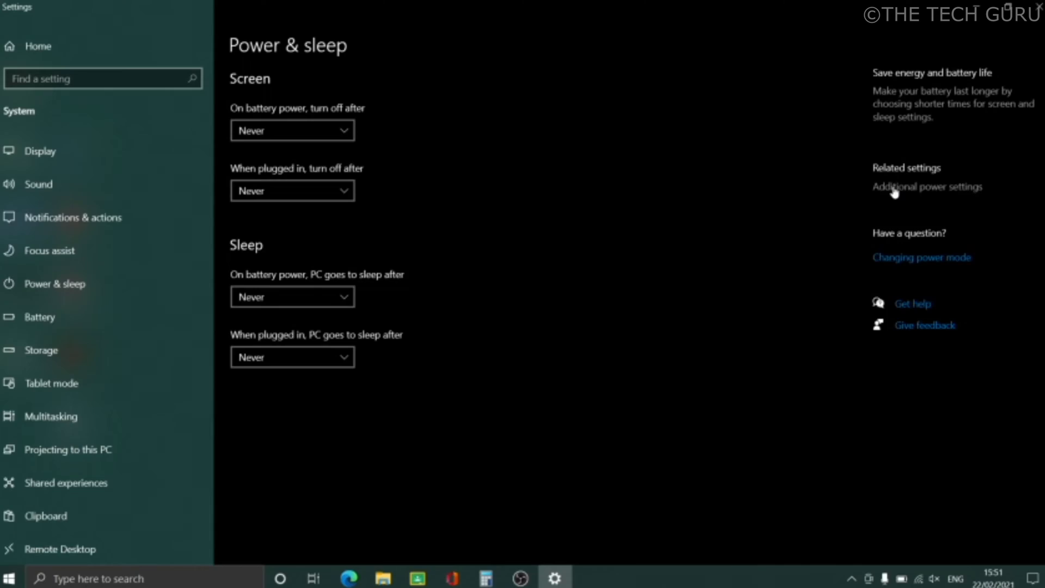
# Step: Reach the lid close options through Additional power settings
pyautogui.click(927, 187)
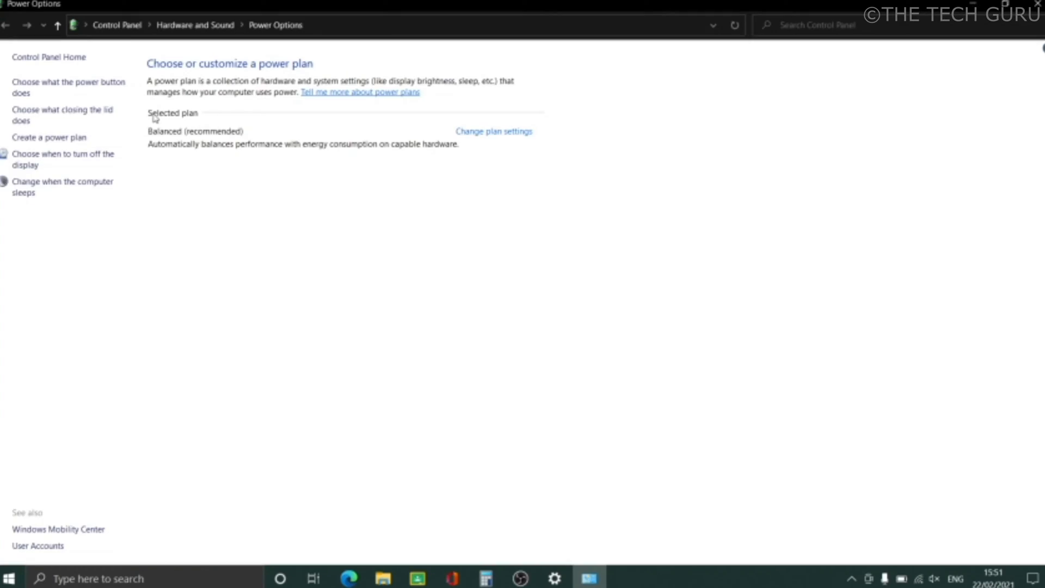
pyautogui.moveTo(62, 115)
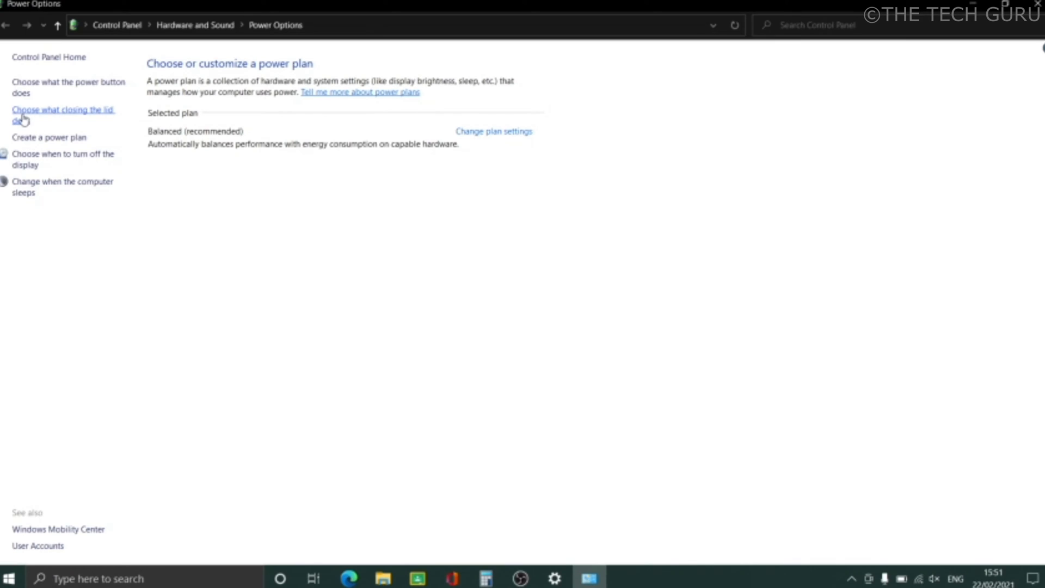
pyautogui.click(63, 110)
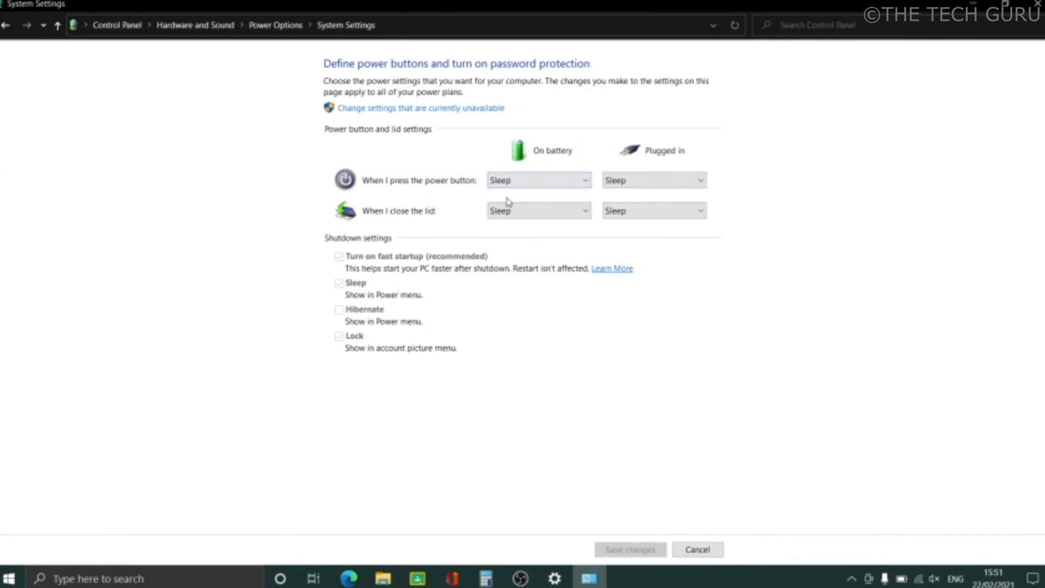
pyautogui.moveTo(439, 215)
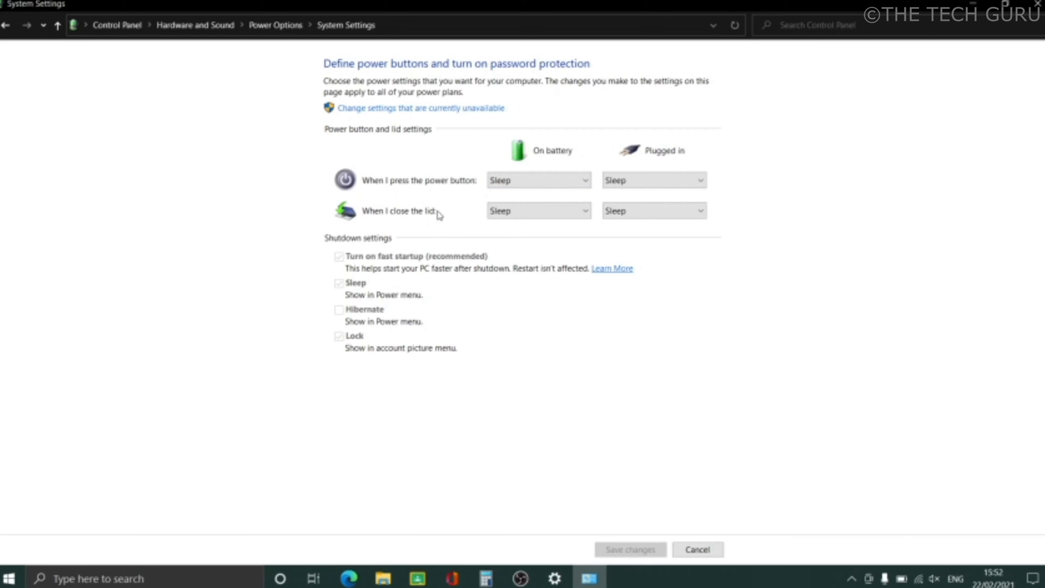
# Step: Set closing the lid to Do nothing on battery and plugged in, and save changes
pyautogui.click(537, 210)
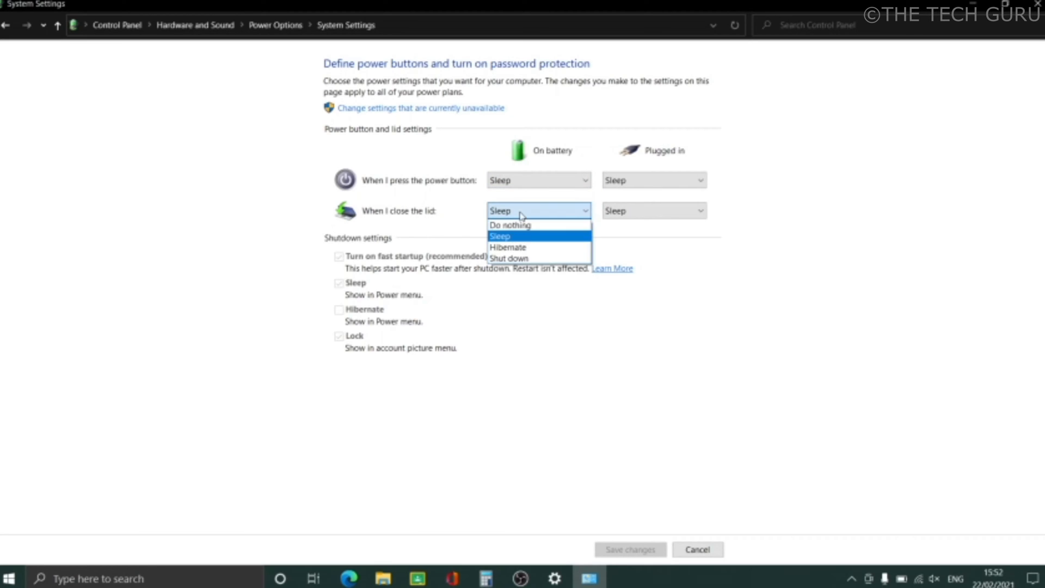
pyautogui.click(509, 224)
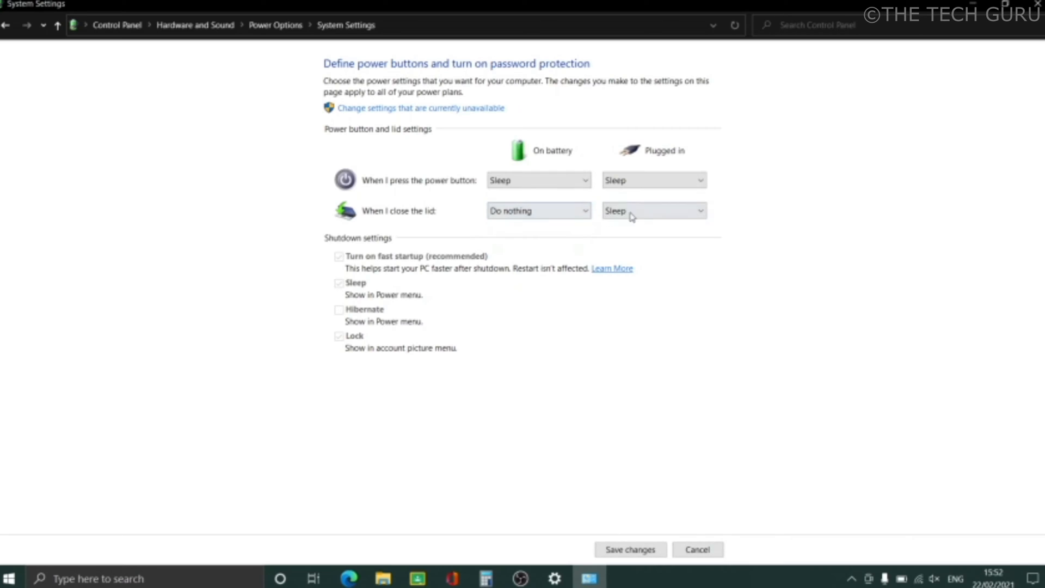
pyautogui.click(652, 211)
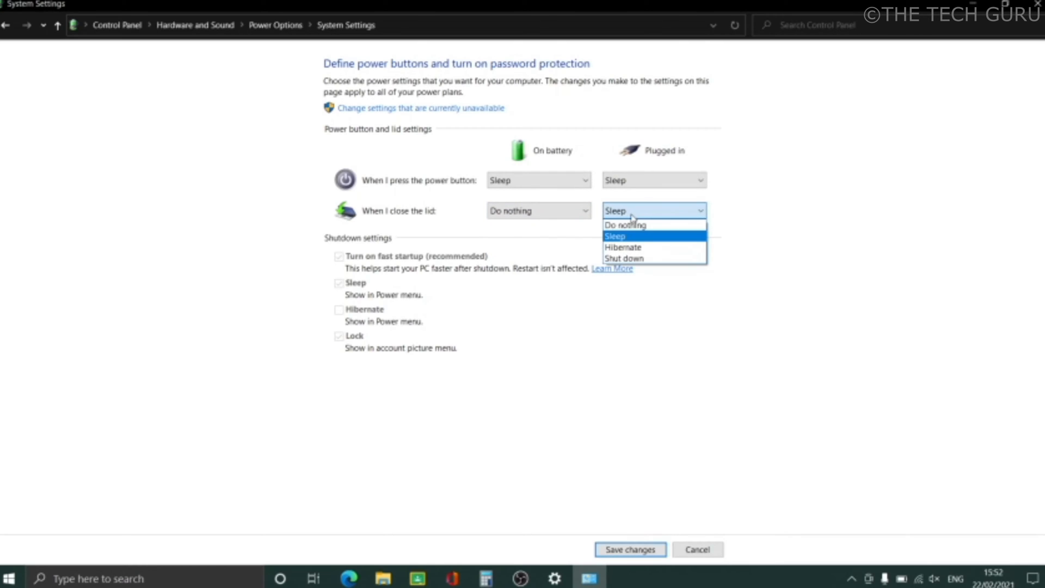
pyautogui.click(624, 224)
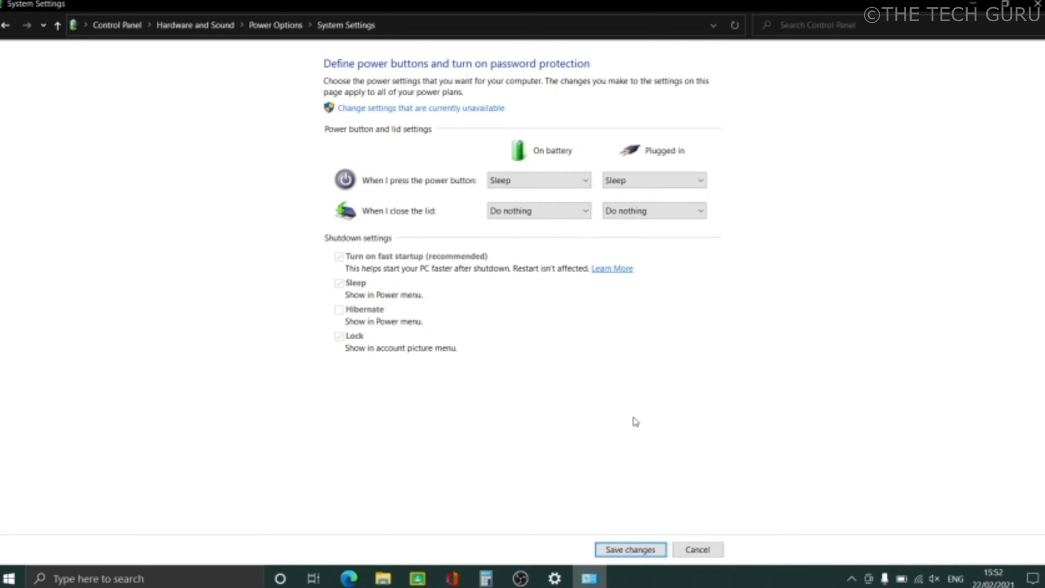
pyautogui.click(6, 24)
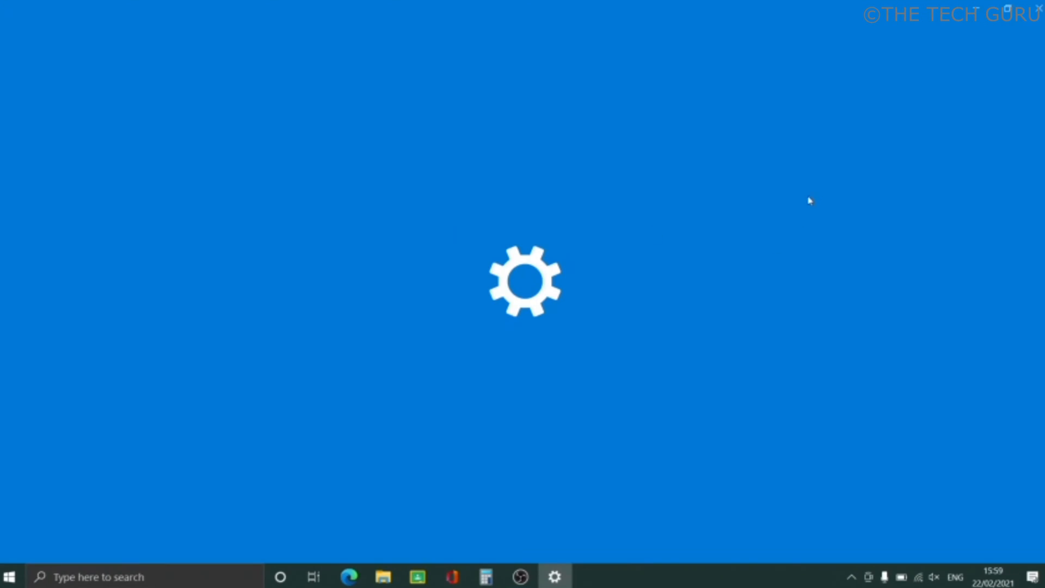
# Step: Under System > Display, set Multiple displays to Show only on 2, then search for Control Panel
pyautogui.click(554, 577)
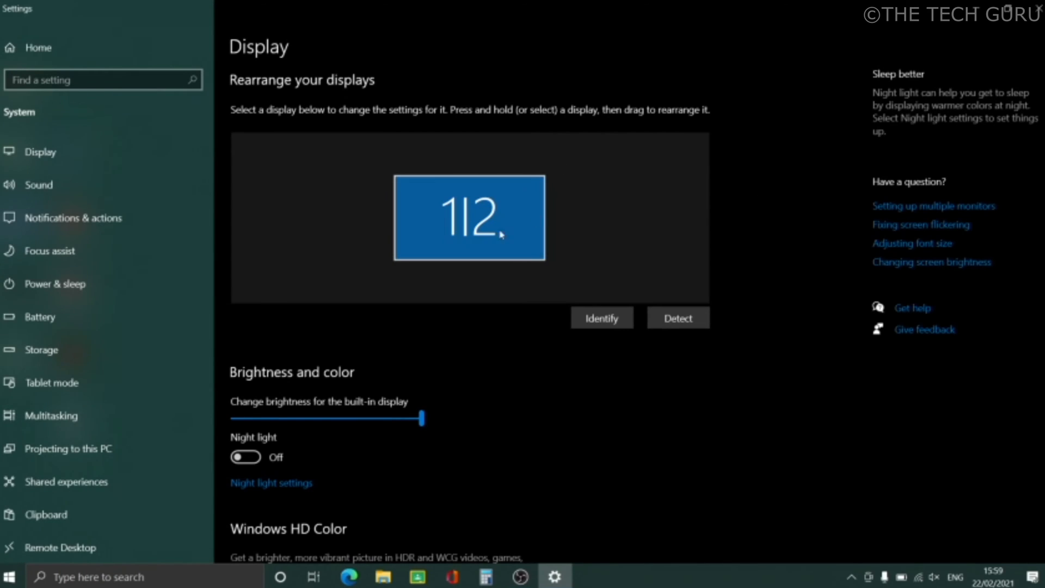
pyautogui.moveTo(501, 175)
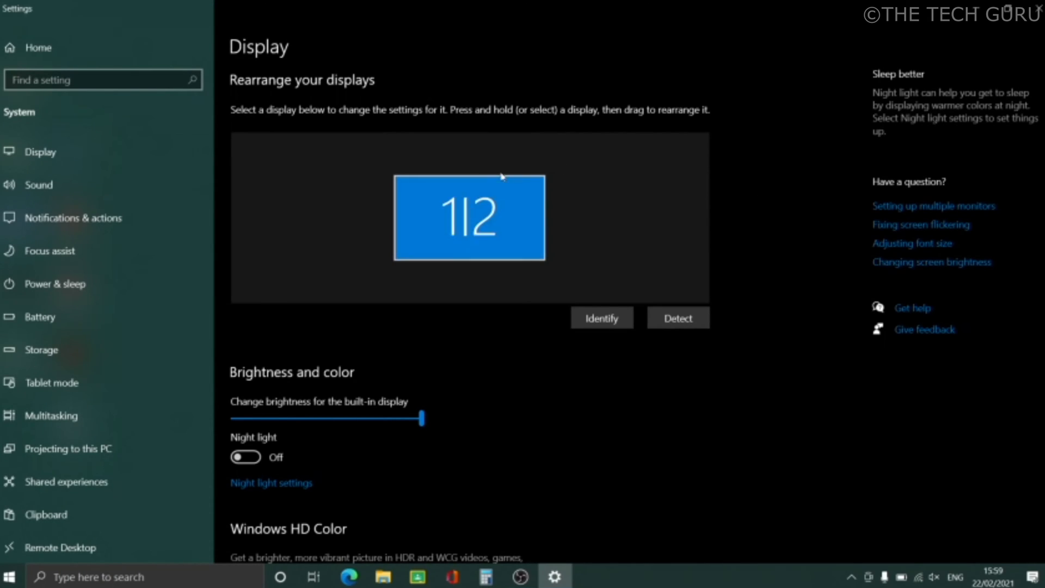
pyautogui.moveTo(513, 214)
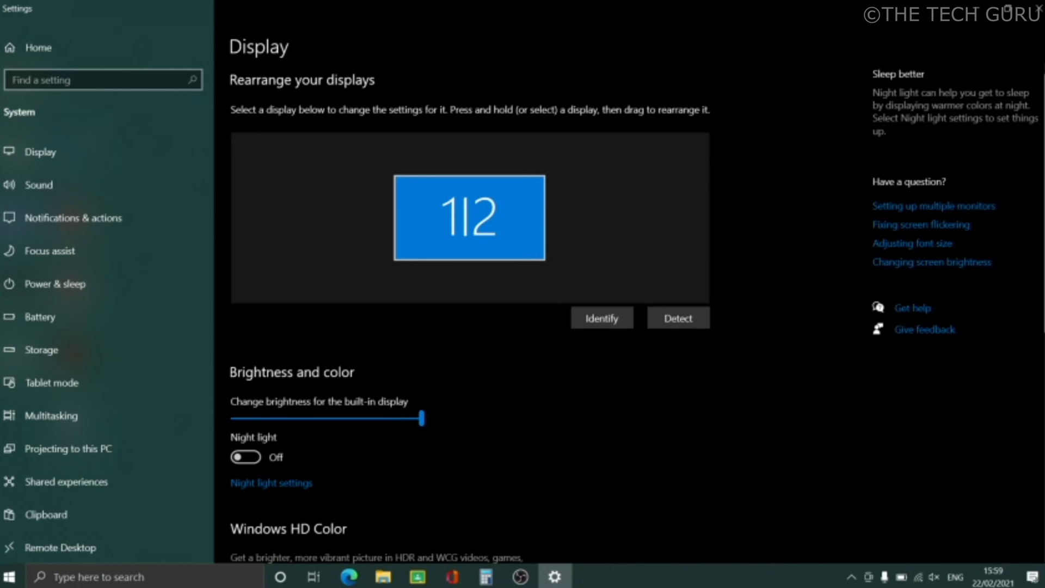
pyautogui.scroll(-3)
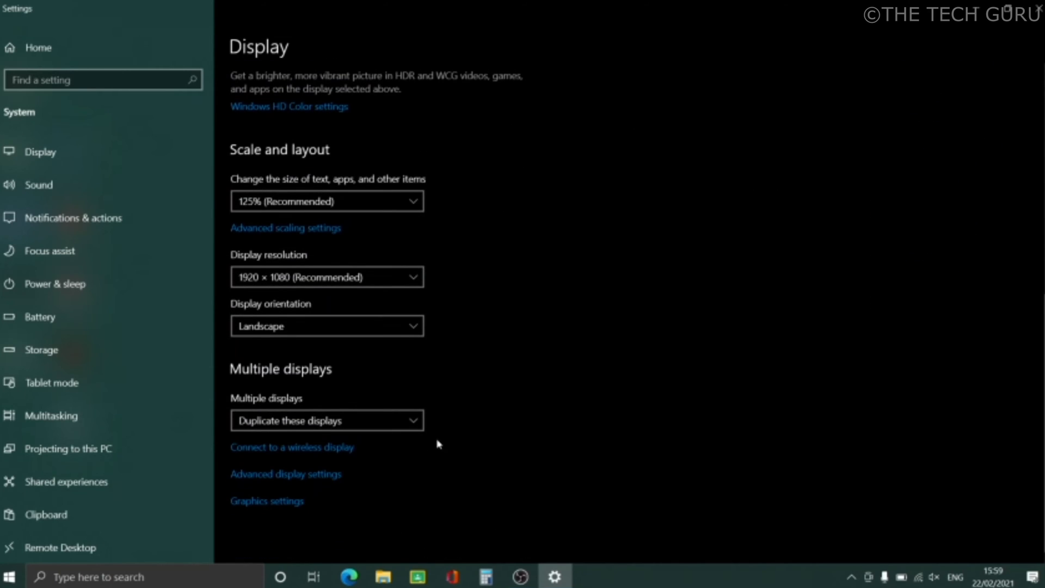
pyautogui.click(327, 420)
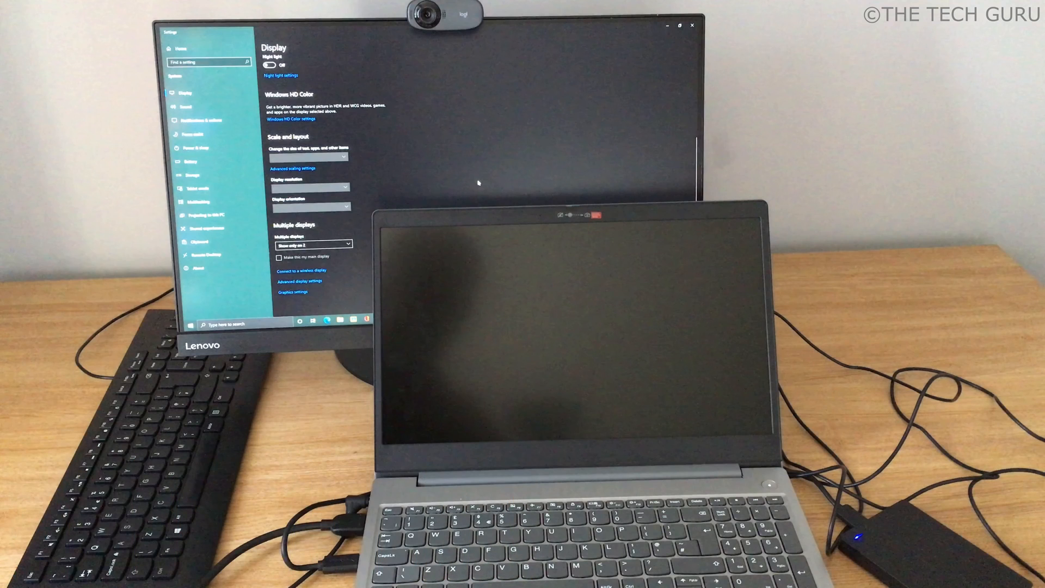
pyautogui.write('control')
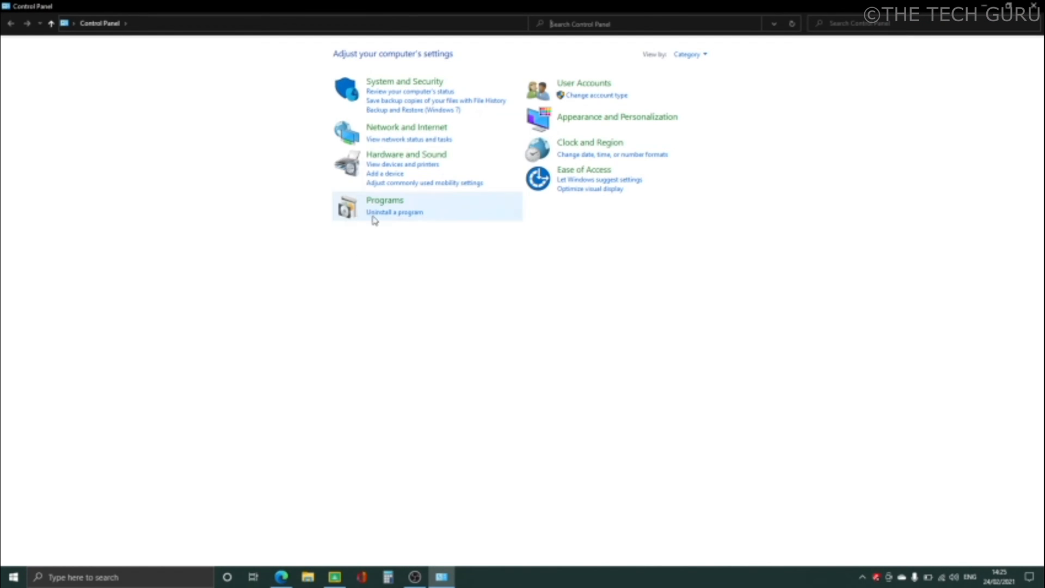
pyautogui.moveTo(406, 155)
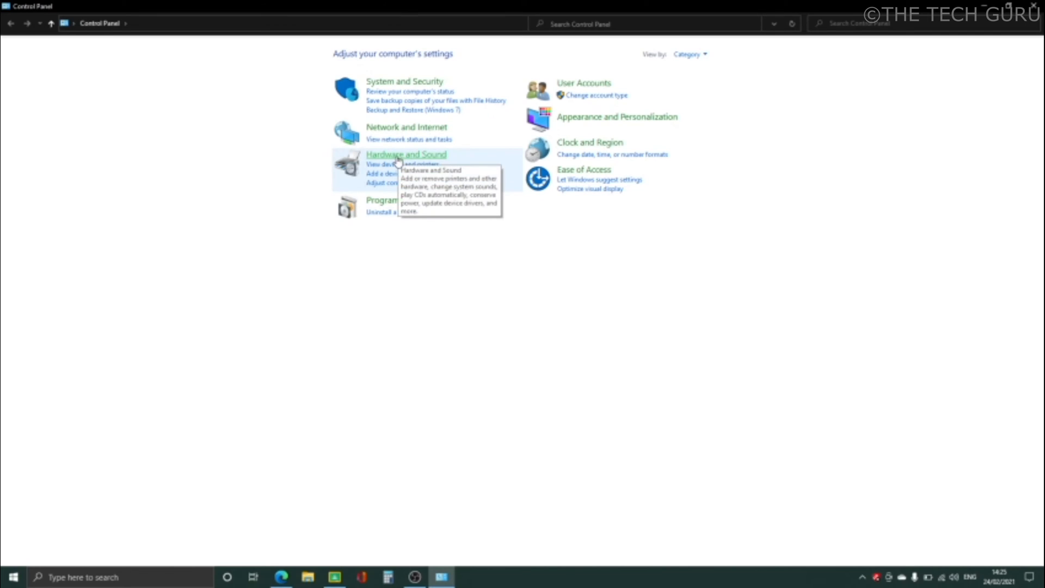
# Step: Go to the Hardware and Sound category from Control Panel home
pyautogui.click(406, 154)
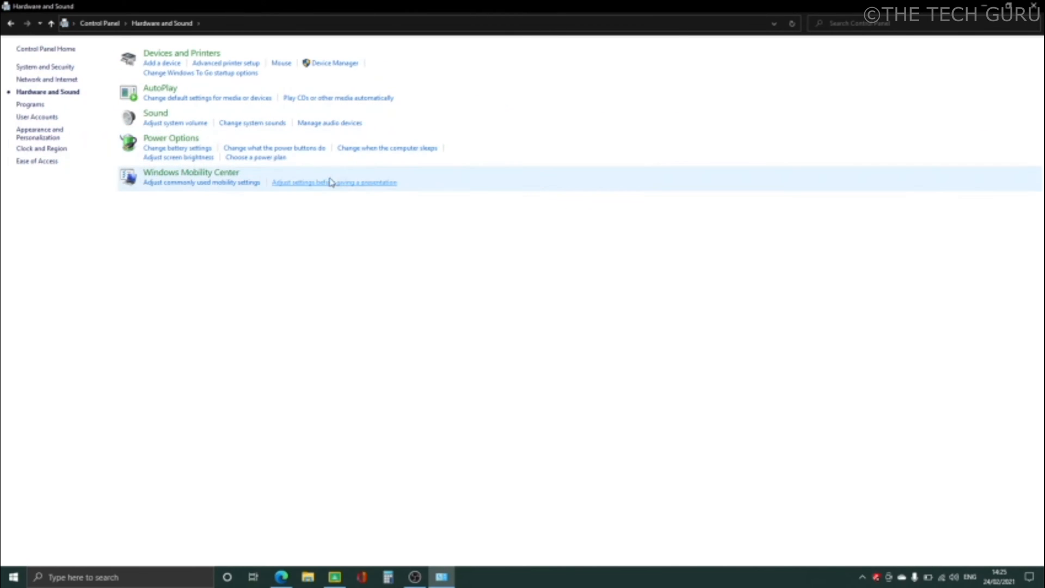
pyautogui.moveTo(176, 123)
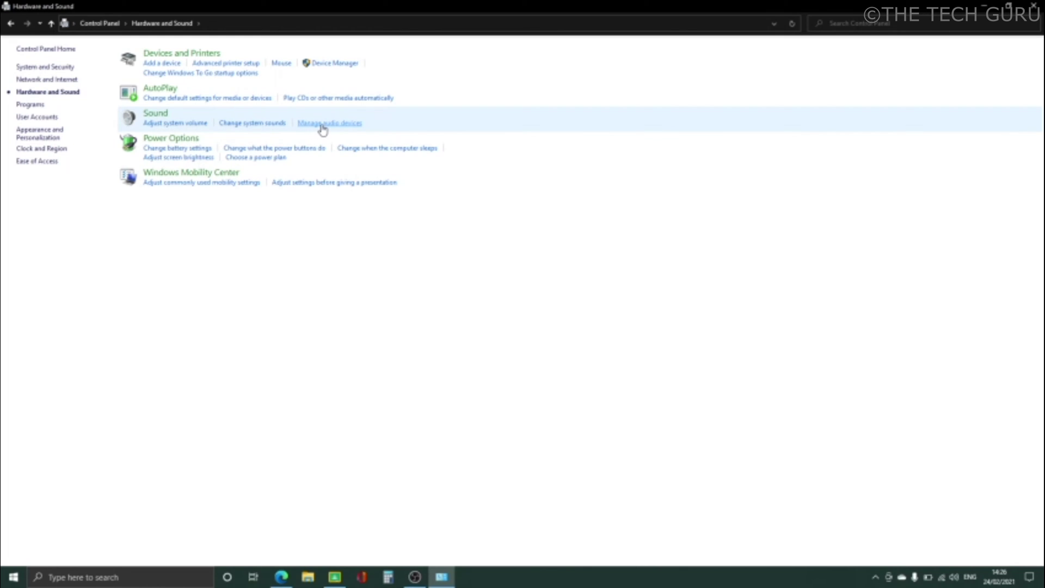
# Step: In Manage audio devices, make Speakers (Realtek(R) Audio) the default playback device
pyautogui.click(329, 123)
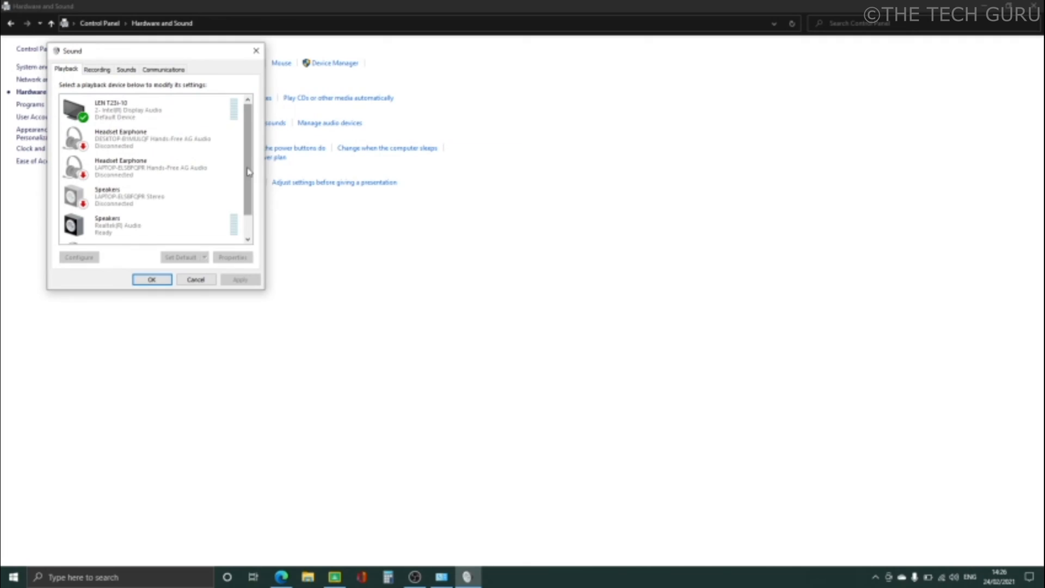
pyautogui.click(154, 110)
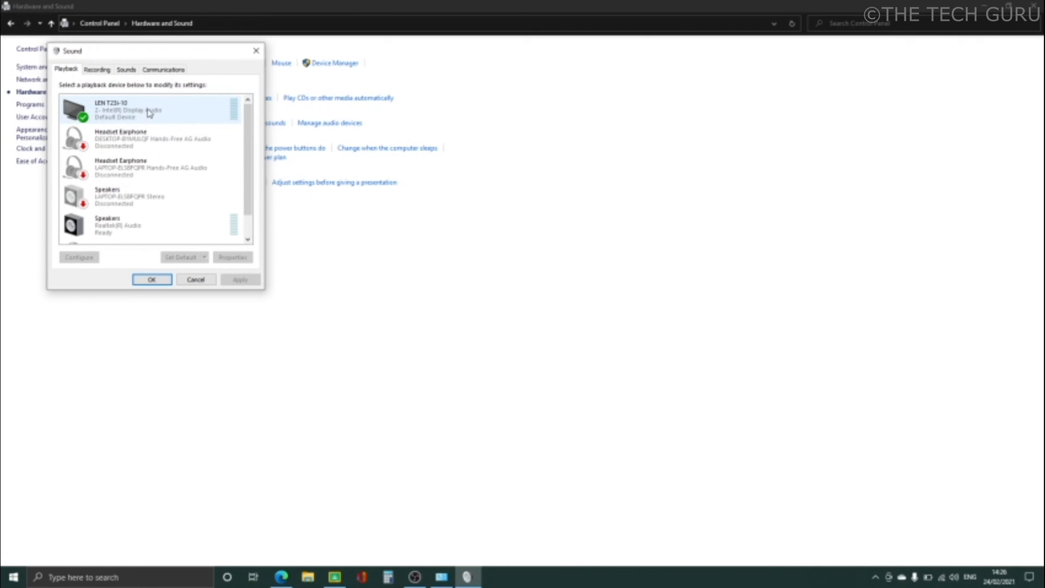
pyautogui.scroll(-3)
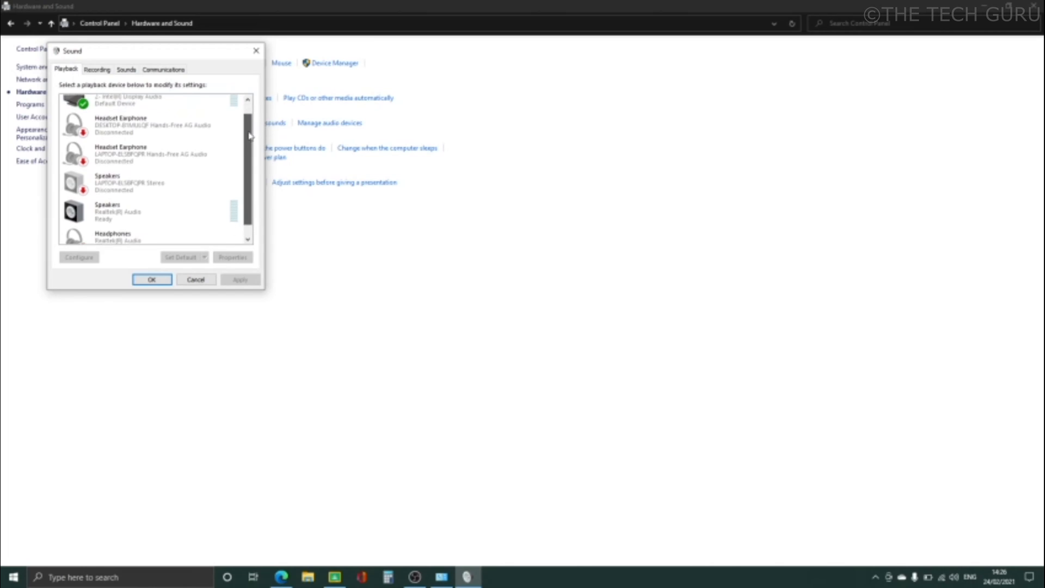
pyautogui.scroll(-3)
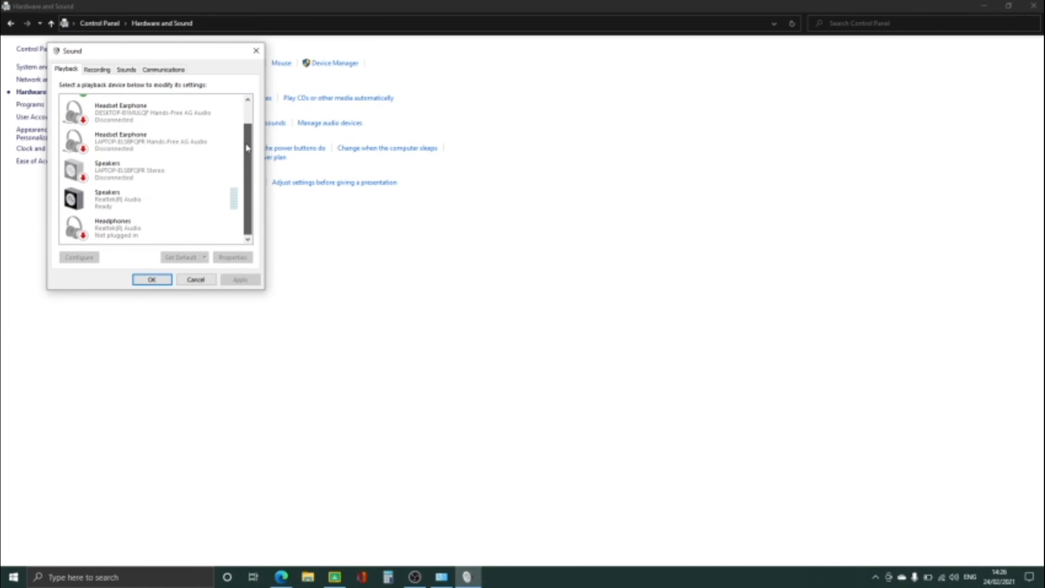
pyautogui.click(150, 198)
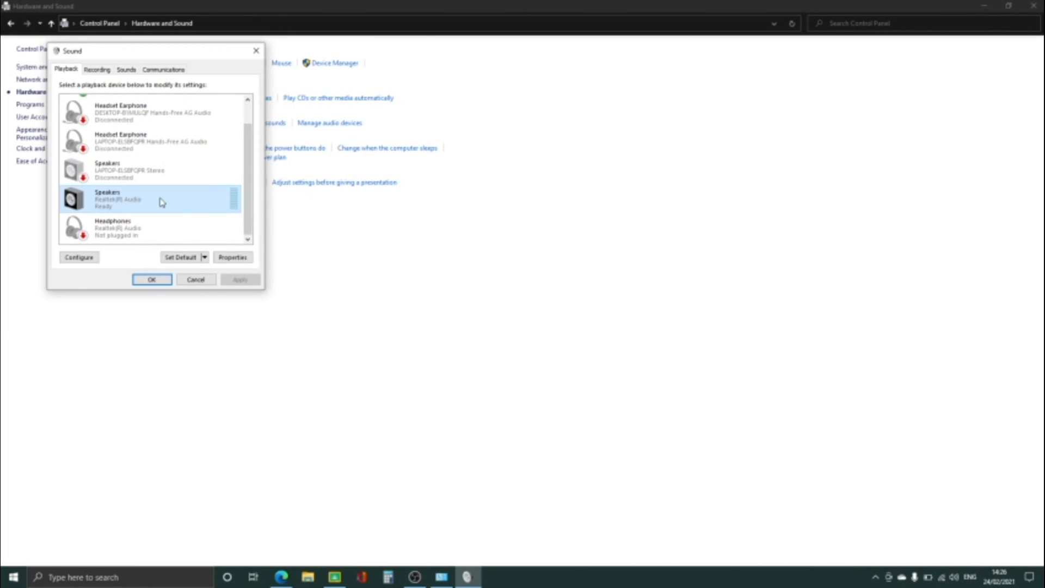
pyautogui.click(180, 257)
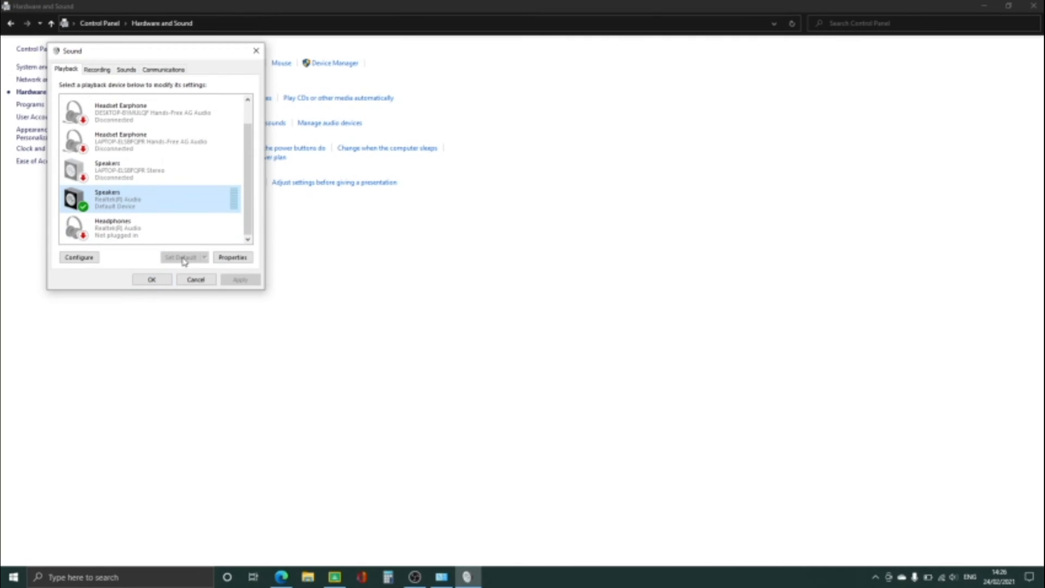